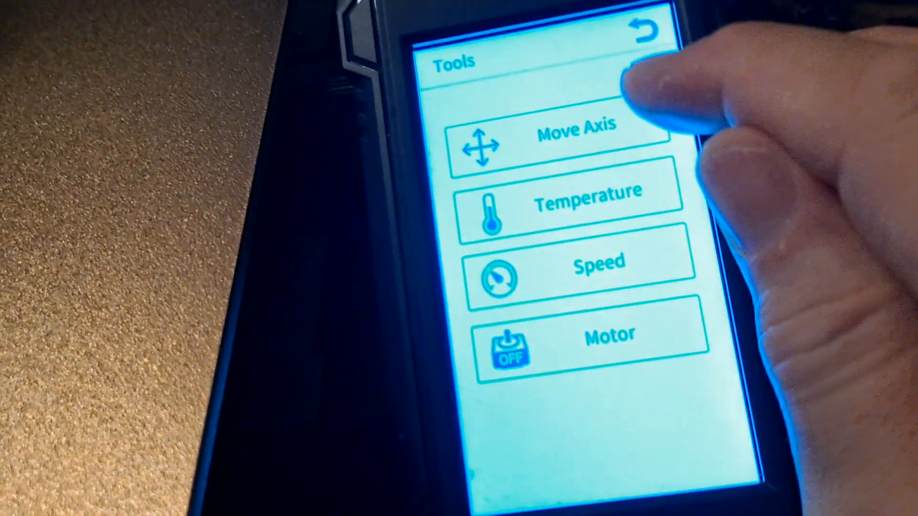
Back out of the Tools menu toward the Prepare and Leveling options
{"action": "left_click", "coordinate": [574, 127]}
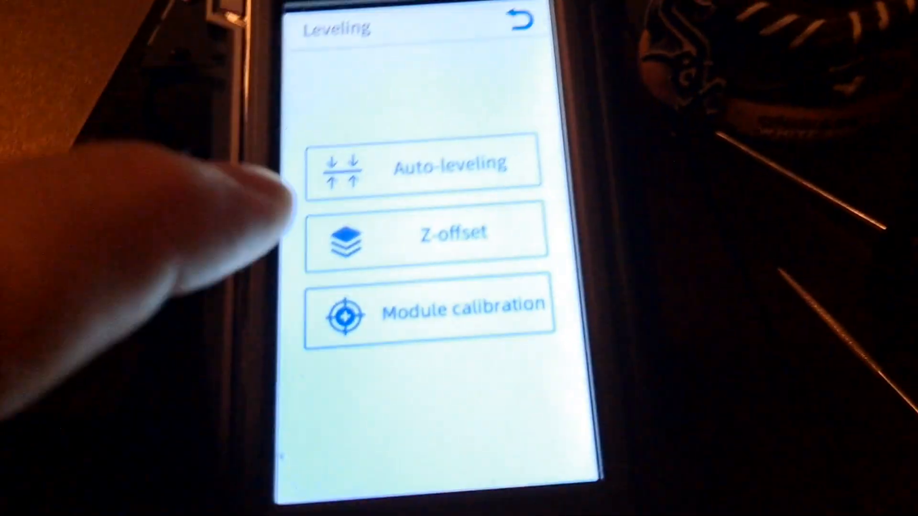
Lower the nozzle Z-offset with the minus button from the Z-offset page showing 0.02
{"action": "left_click", "coordinate": [426, 237]}
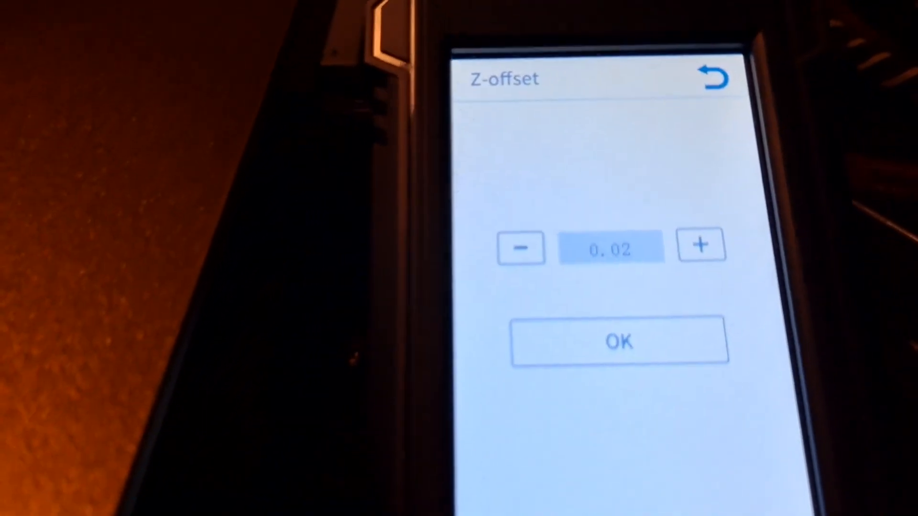
{"action": "left_click", "coordinate": [711, 77]}
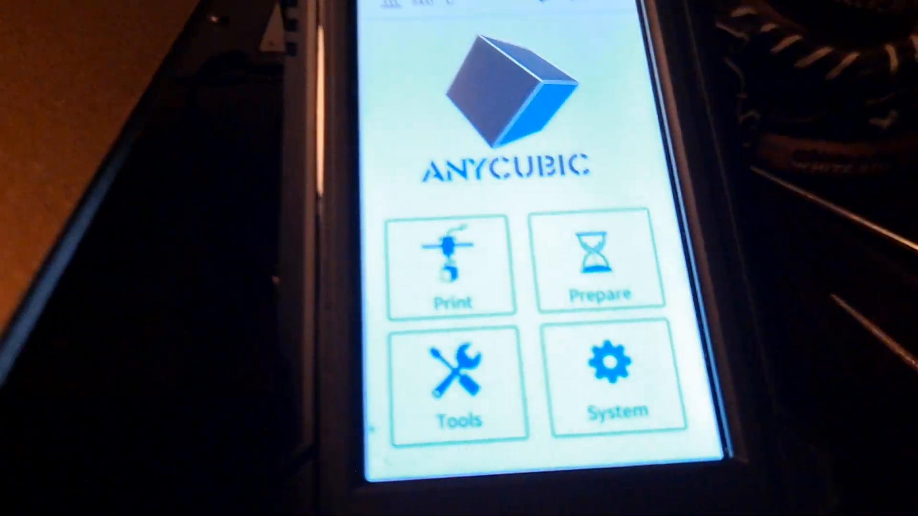
Visit the Move Axis jogging page under Tools, then head back toward Prepare
{"action": "left_click", "coordinate": [458, 380]}
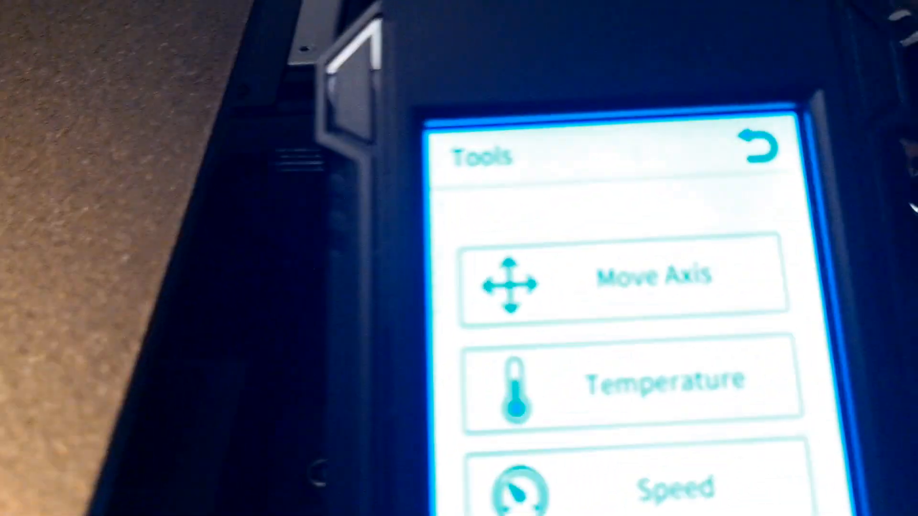
{"action": "left_click", "coordinate": [626, 274]}
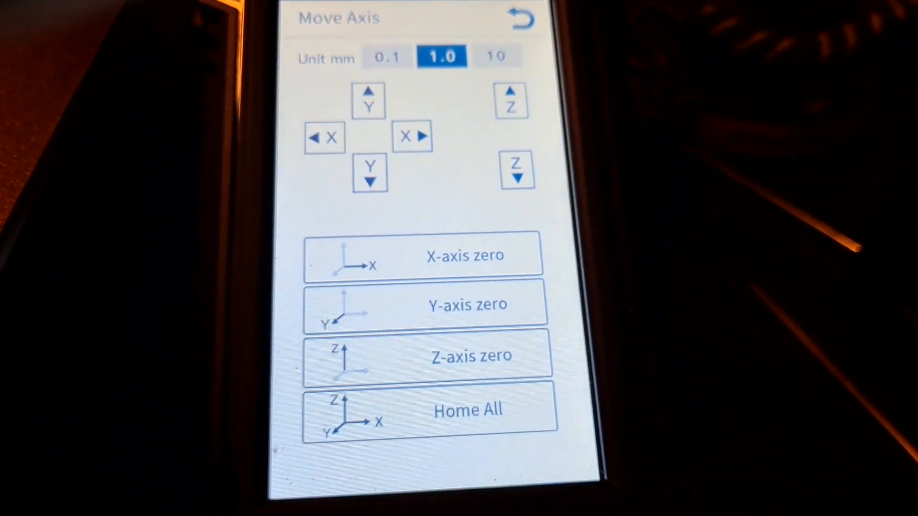
{"action": "left_click", "coordinate": [521, 20]}
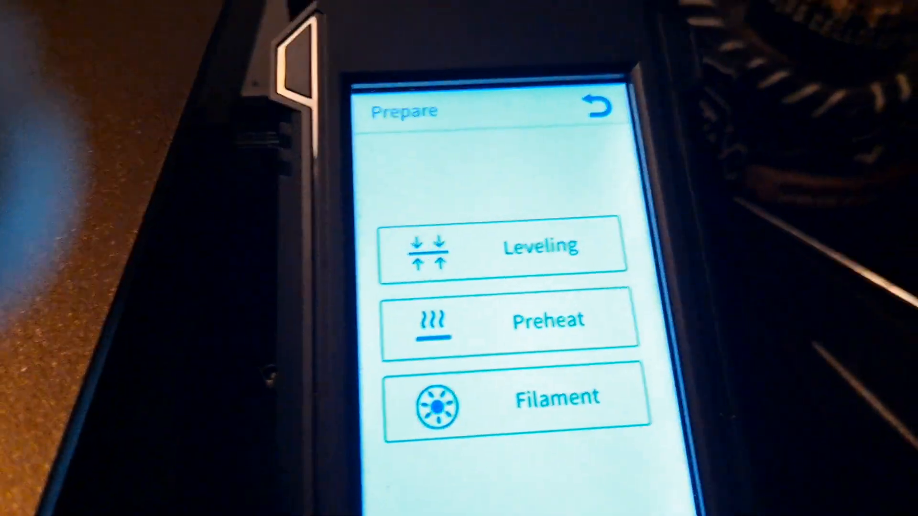
Pass through Leveling to the Move Axis page with the 10 mm step selected
{"action": "left_click", "coordinate": [504, 247]}
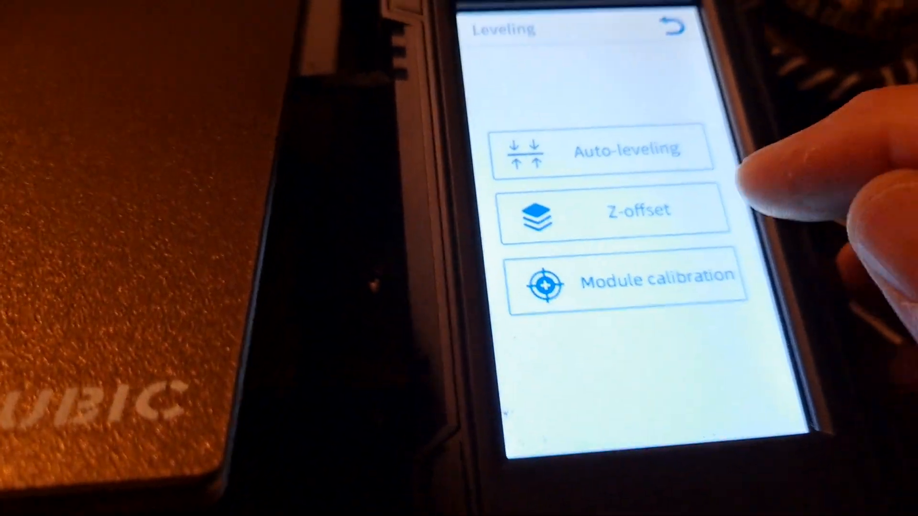
{"action": "left_click", "coordinate": [615, 210]}
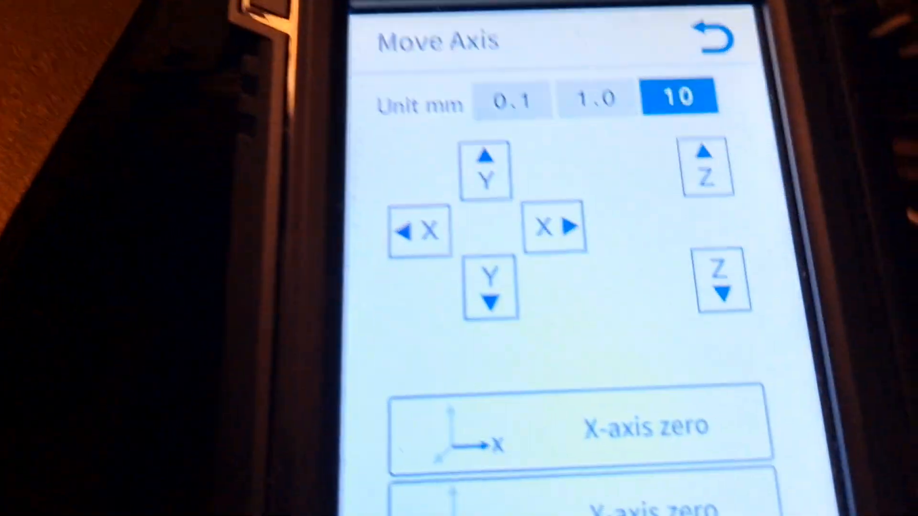
Leave the Move Axis controls and return to the Prepare menu
{"action": "scroll", "scroll_direction": "down", "scroll_amount": 3}
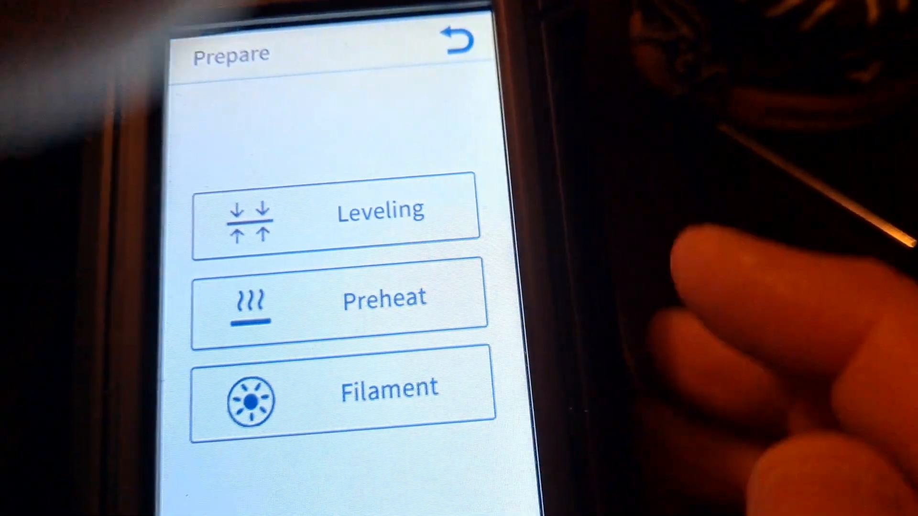
Return from Prepare to the home screen with Print, Prepare, Tools and System
{"action": "left_click", "coordinate": [339, 209]}
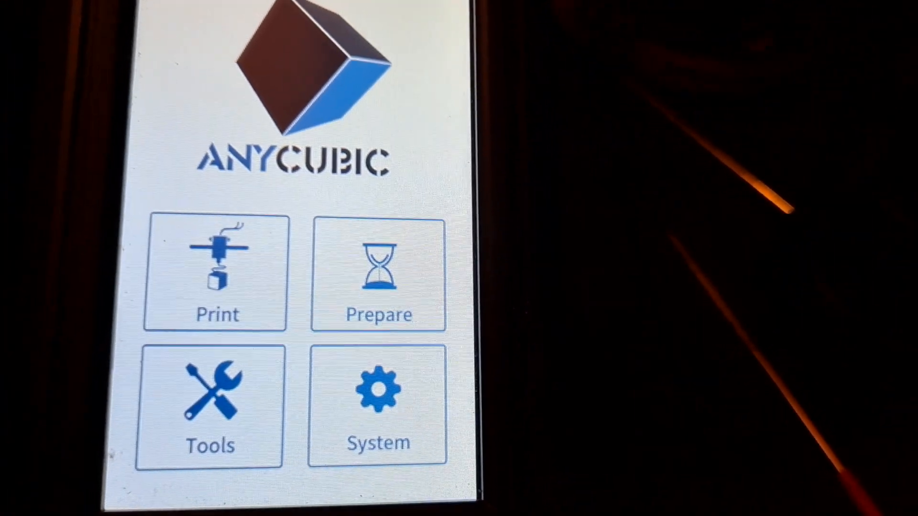
Reach the Leveling menu with auto-leveling, Z-offset and module calibration via Prepare
{"action": "left_click", "coordinate": [378, 276]}
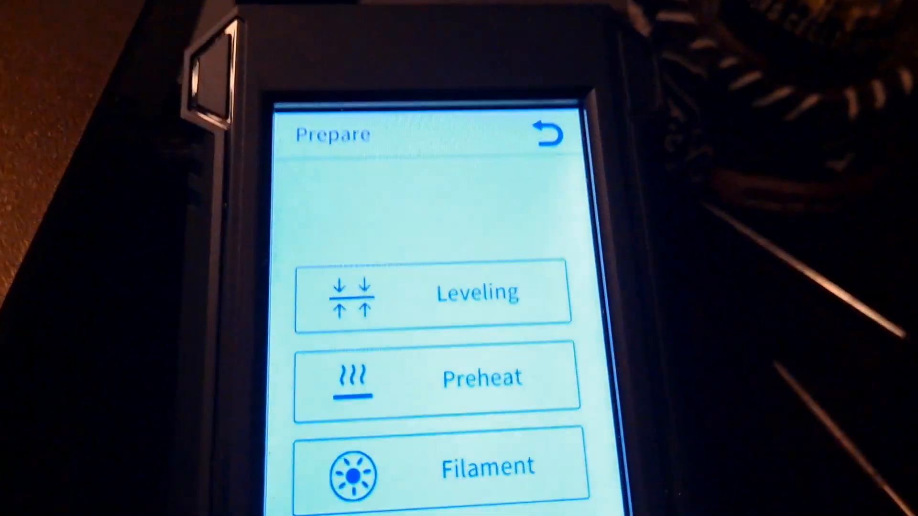
{"action": "left_click", "coordinate": [424, 292]}
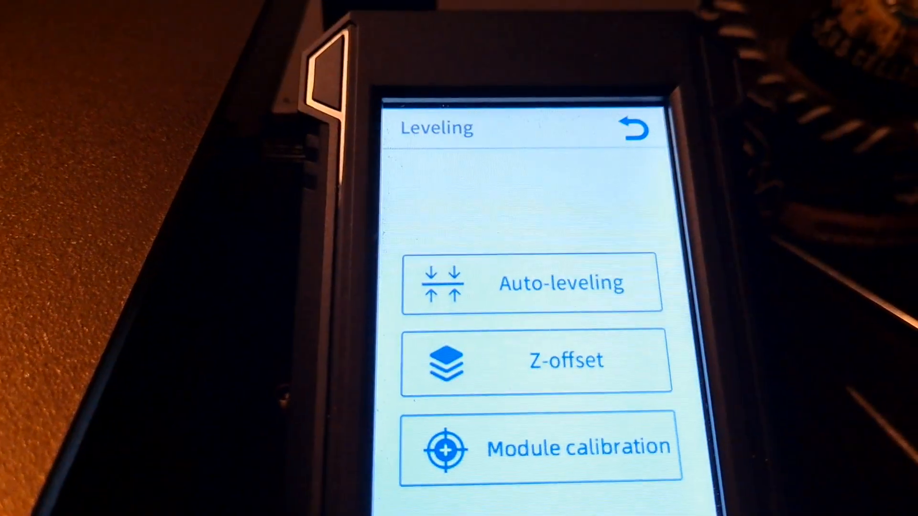